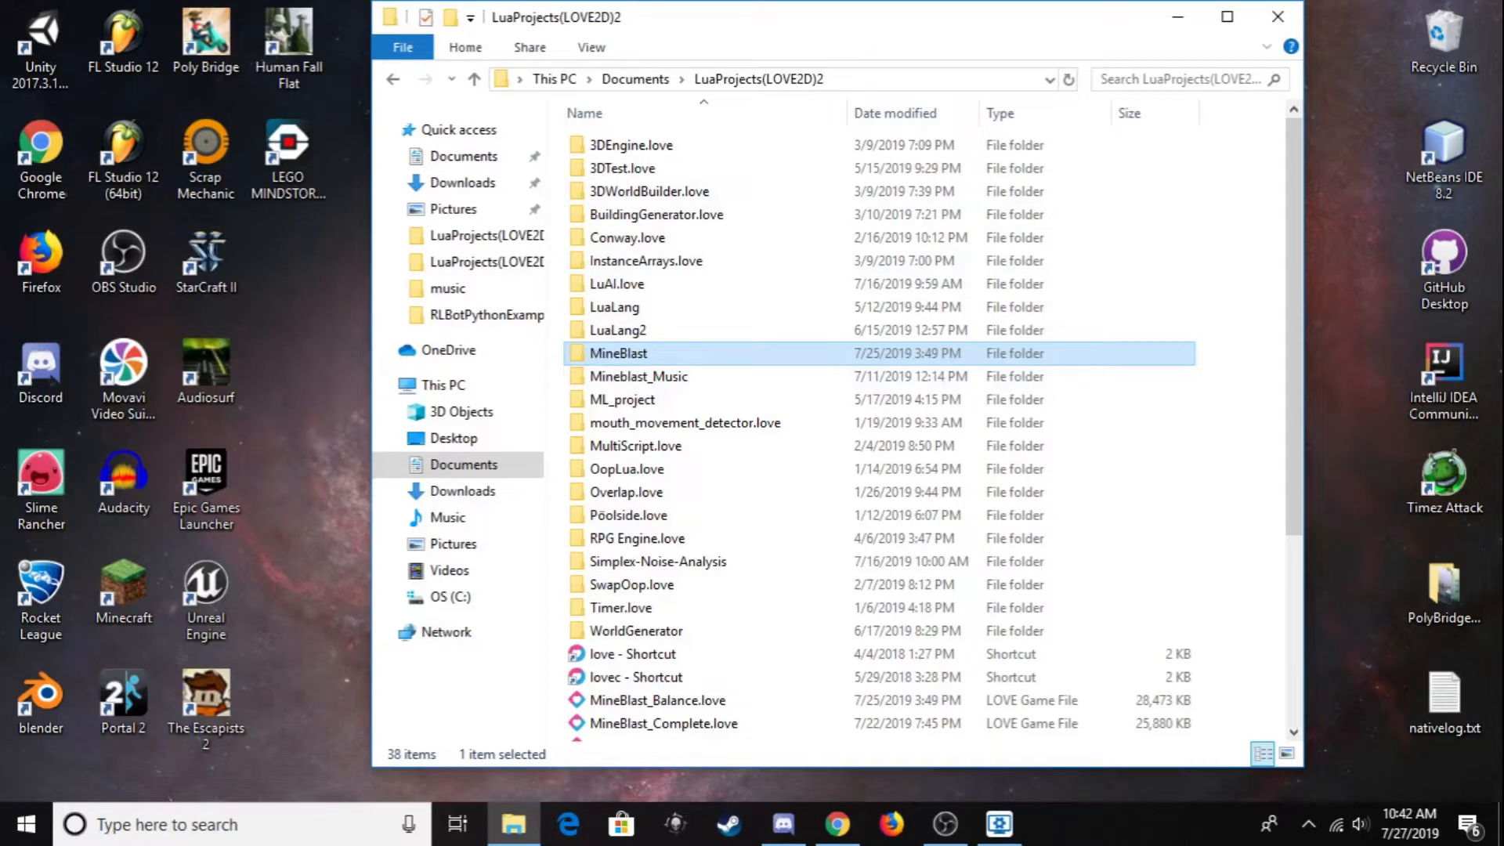
{"action": "mouse_move", "coordinate": [619, 352]}
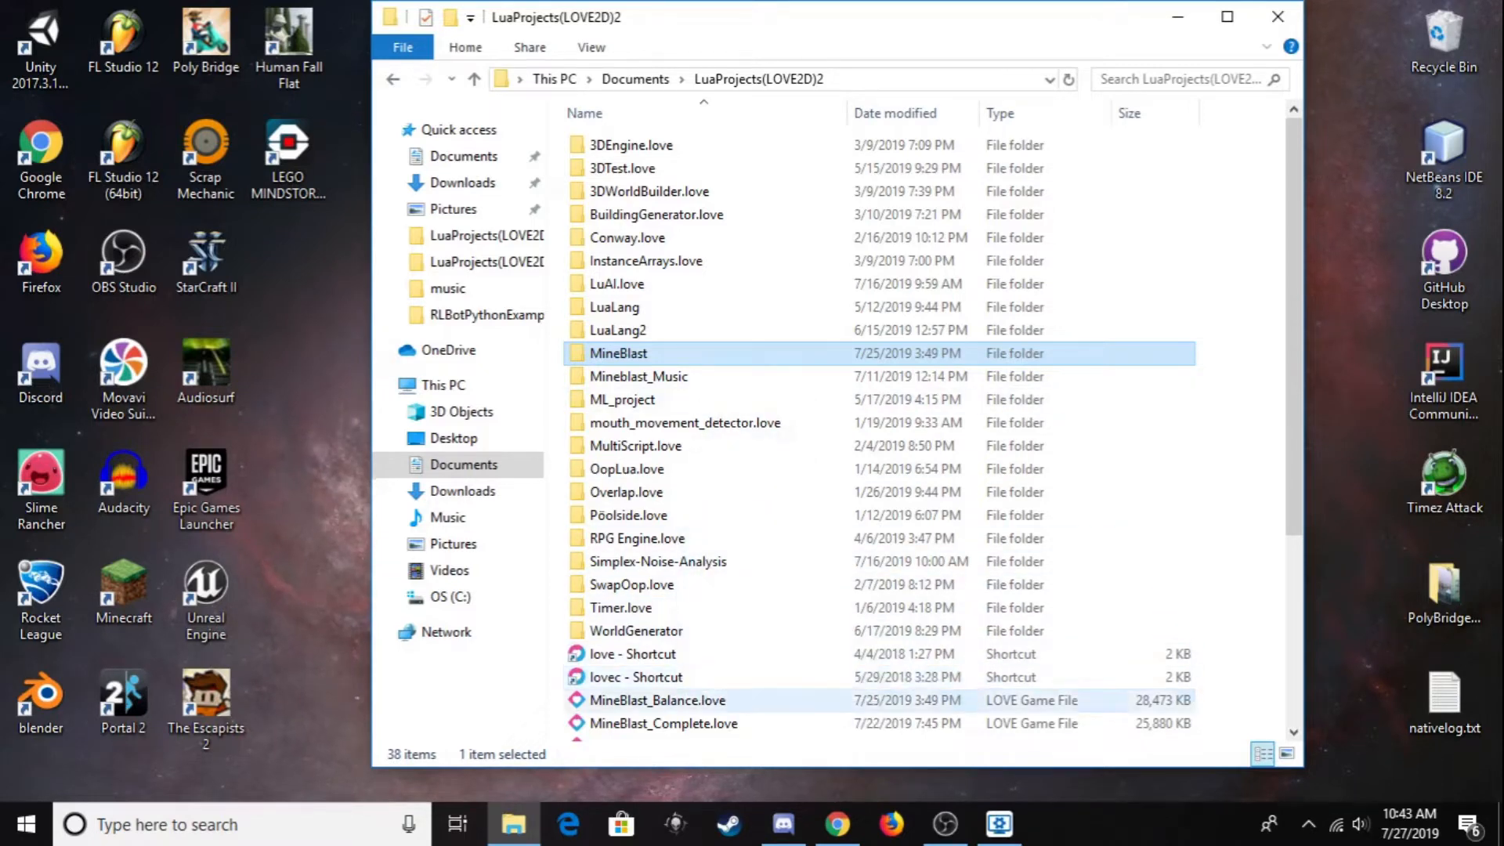
Step: Launch MineBlast_Balance.love from File Explorer to reach the game's main menu
{"action": "double_click", "coordinate": [618, 353]}
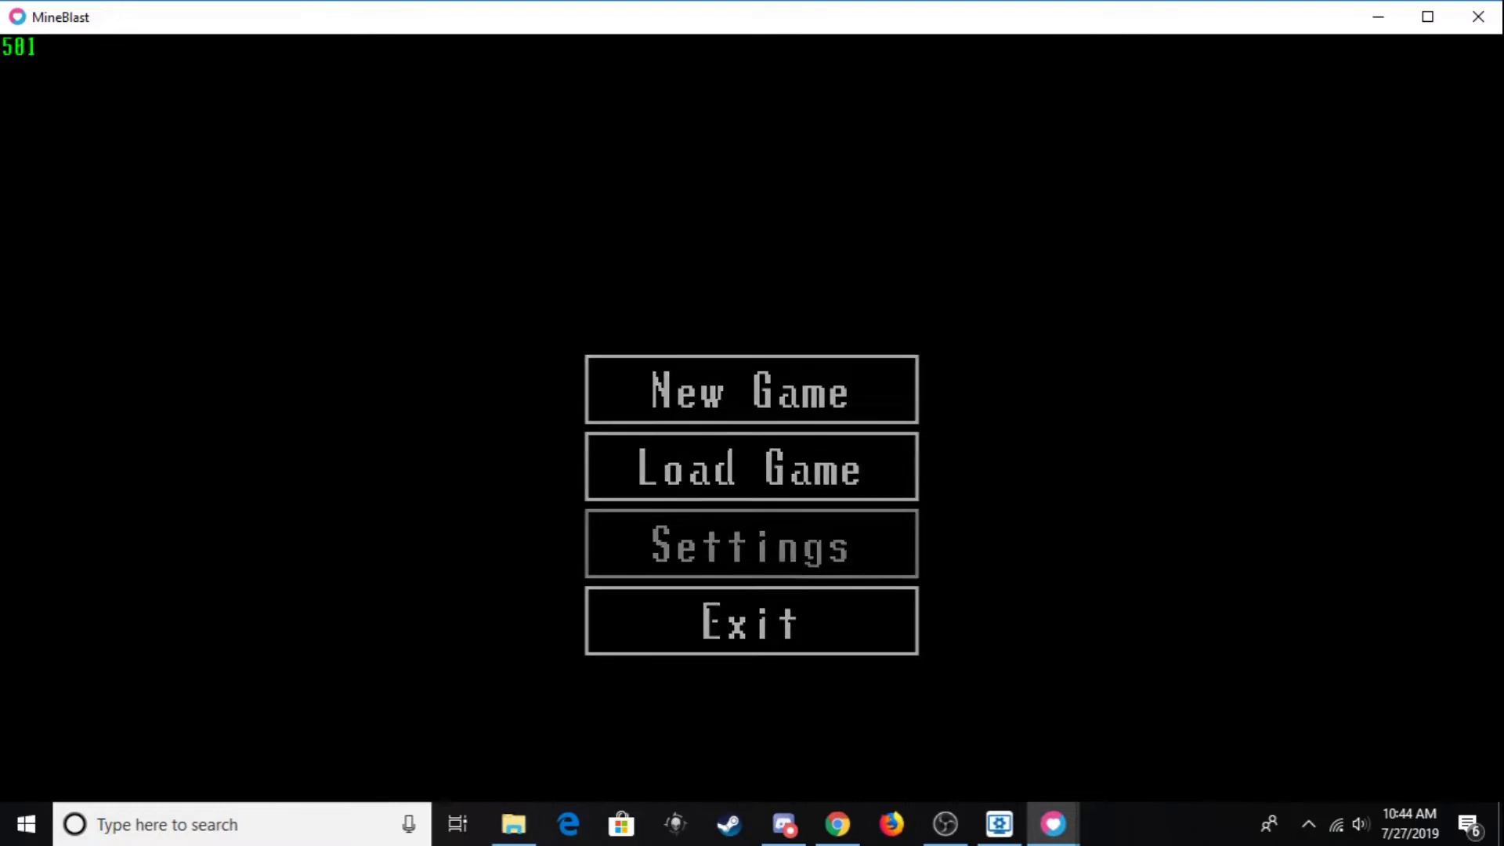
Step: In Settings, toggle the Show FPS counter off, on, then leave it off
{"action": "left_click", "coordinate": [750, 544]}
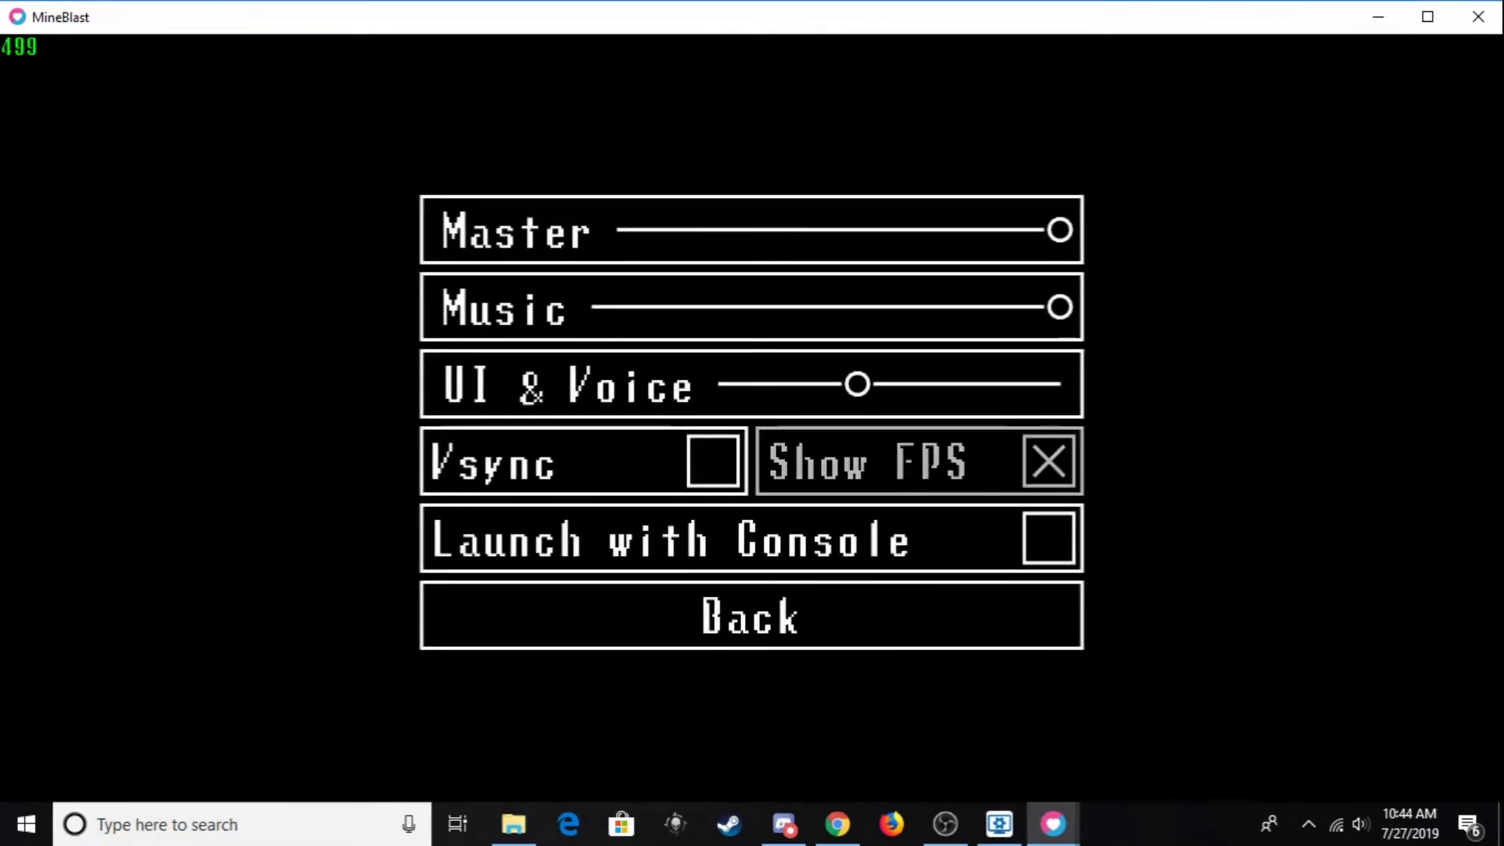
{"action": "left_click", "coordinate": [1047, 460]}
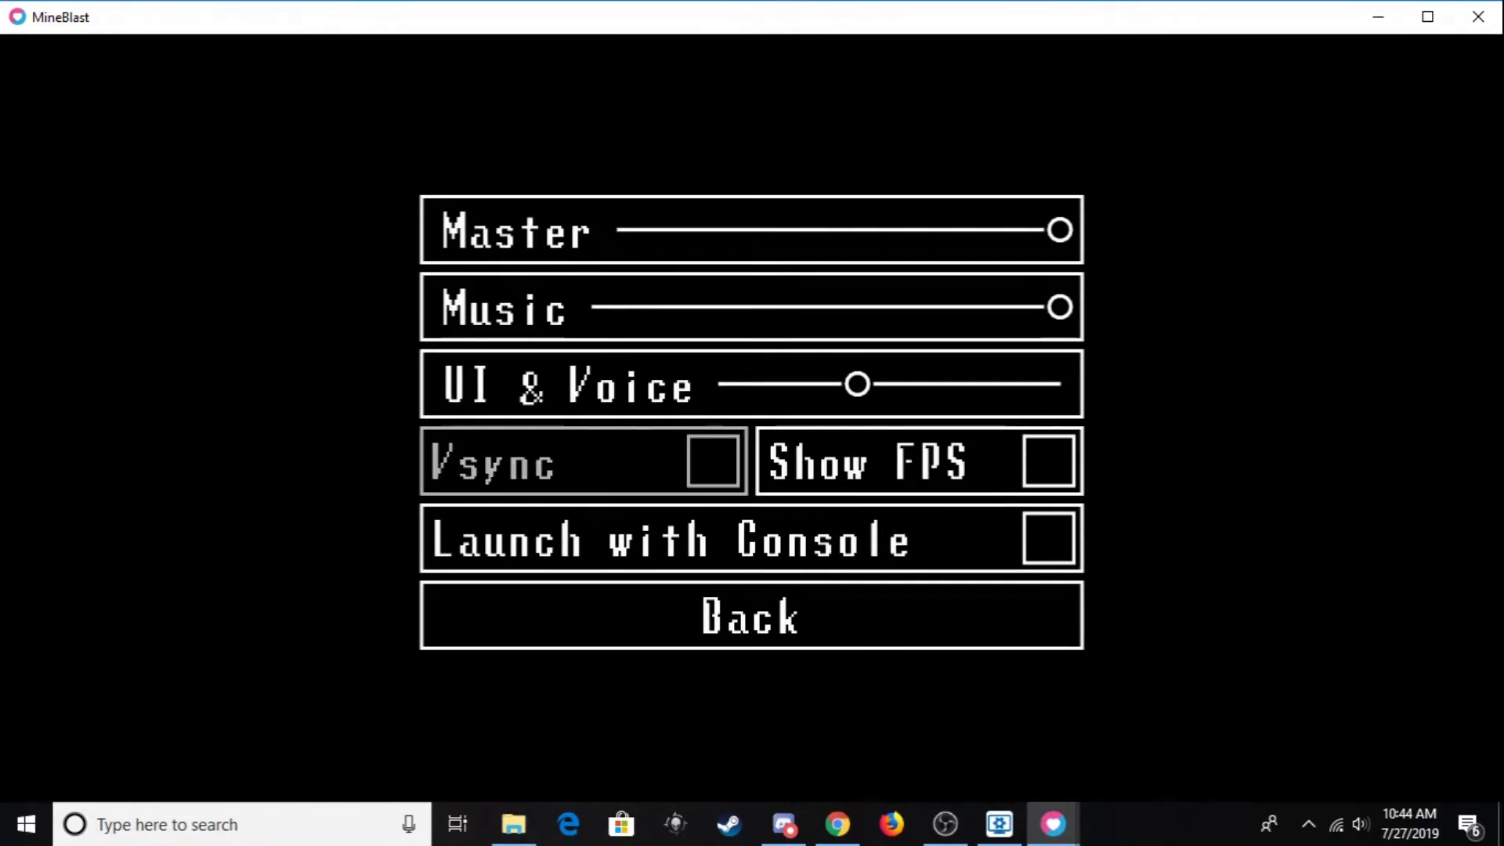
{"action": "left_click", "coordinate": [1047, 461]}
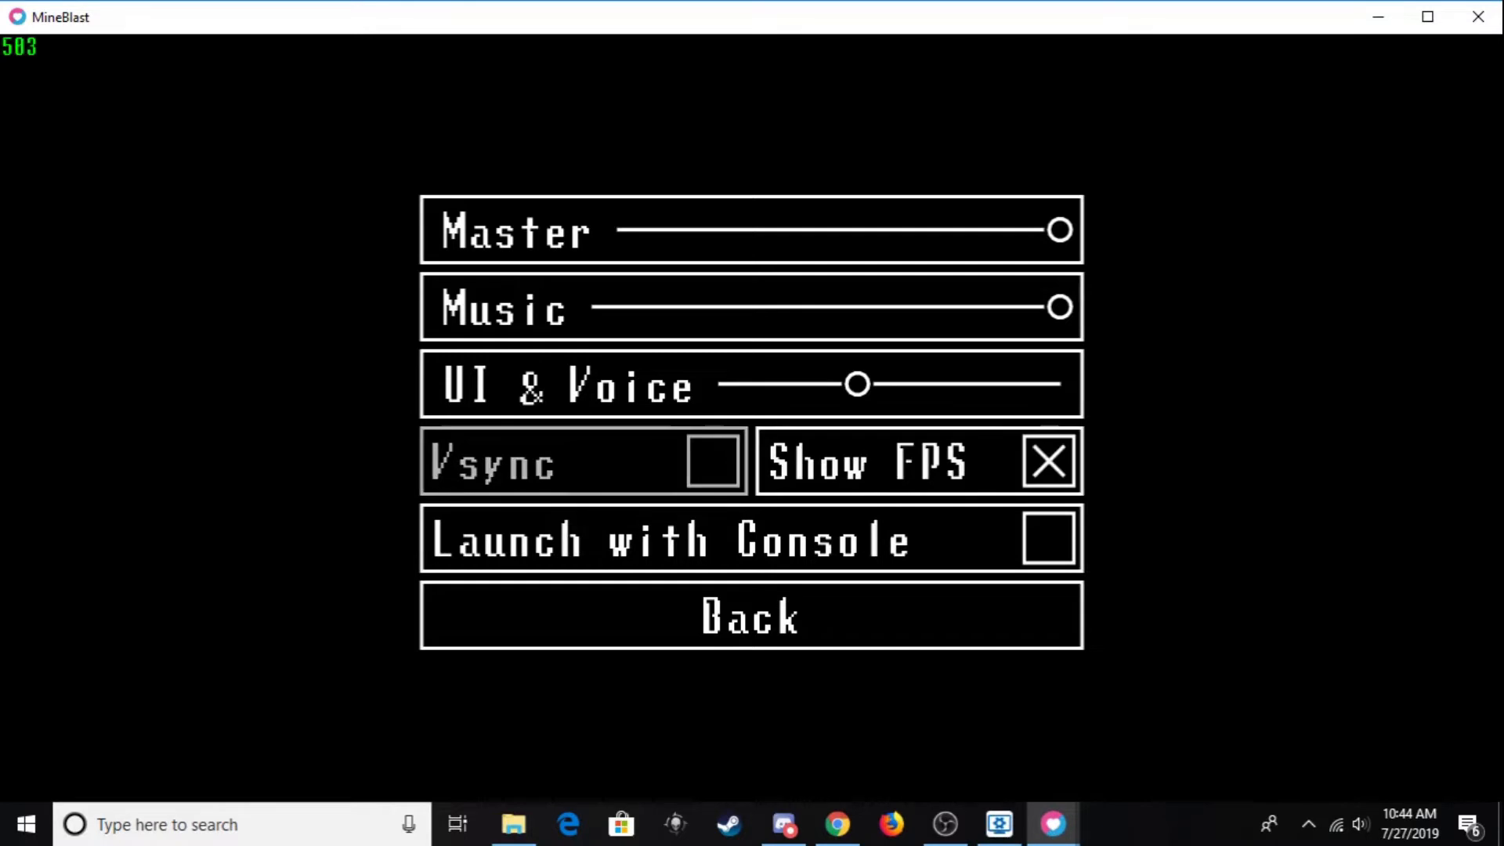
{"action": "left_click", "coordinate": [711, 460]}
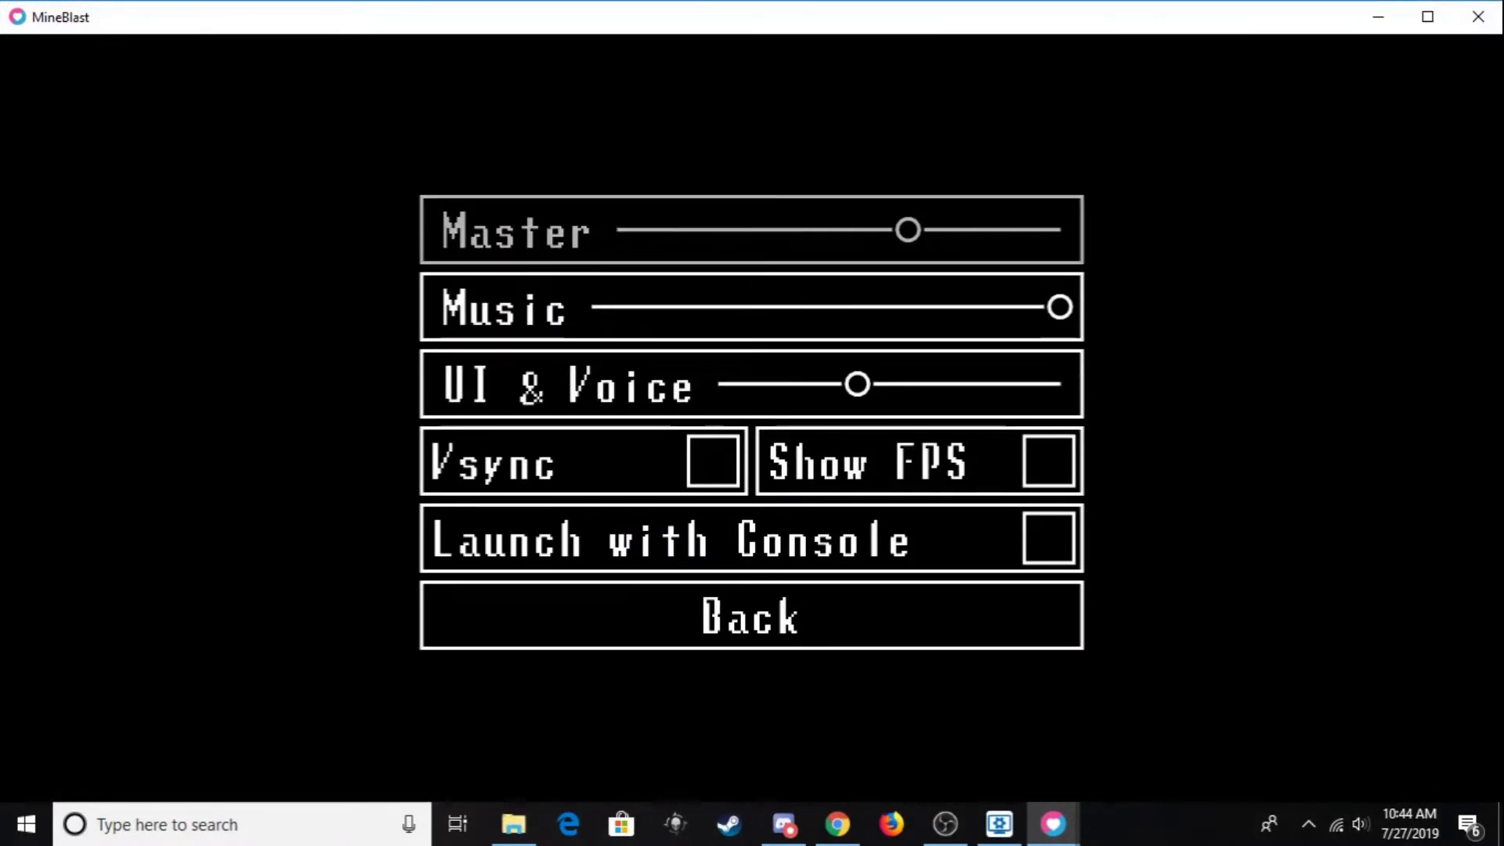
Step: Lower the music volume slider twice and return it to full each time
{"action": "left_click_drag", "start_coordinate": [1058, 306], "coordinate": [705, 305]}
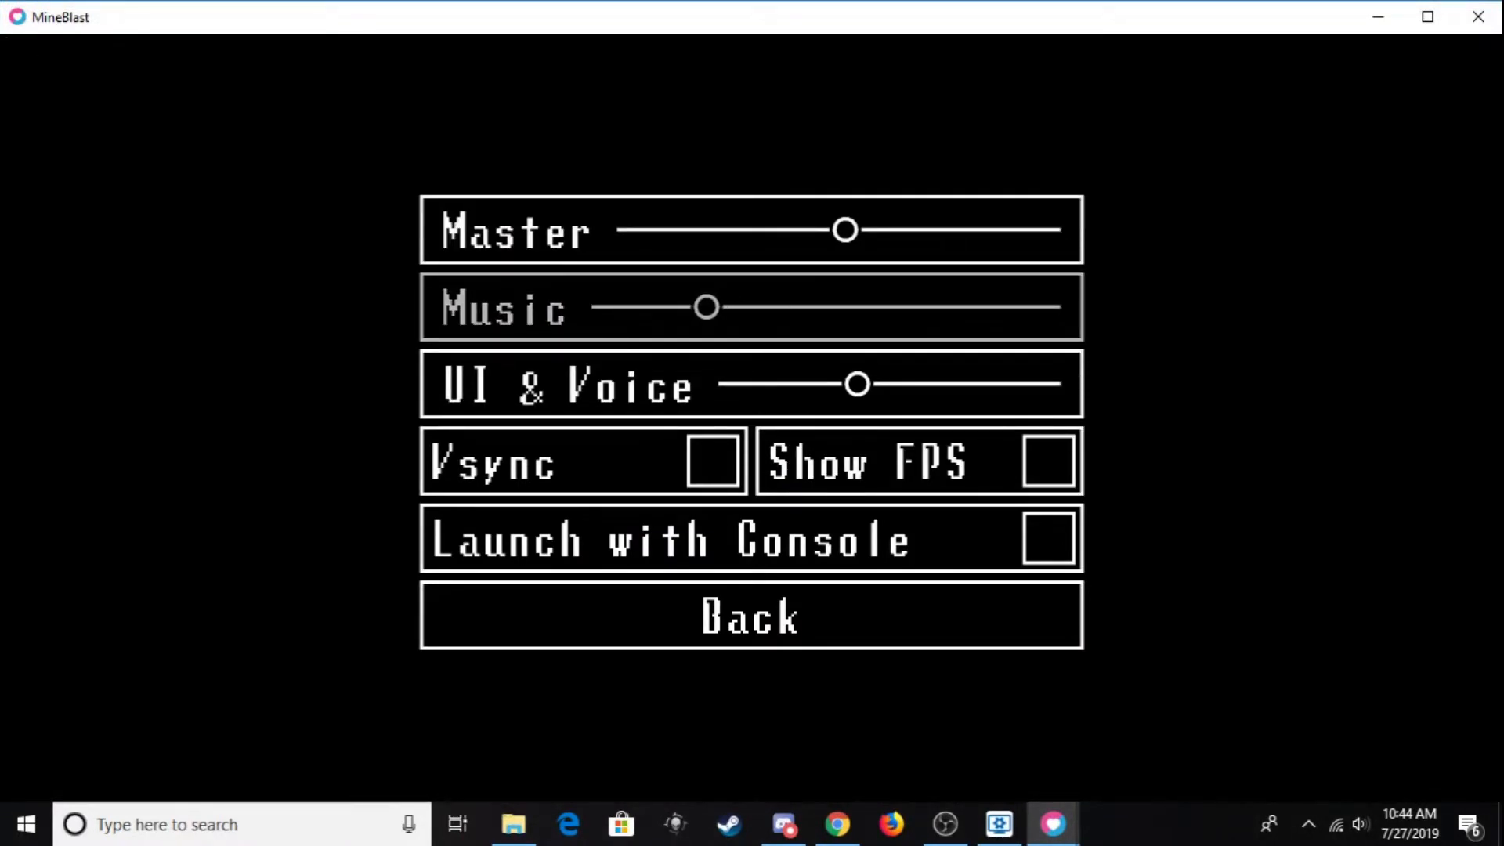
{"action": "left_click_drag", "start_coordinate": [705, 305], "coordinate": [1059, 305]}
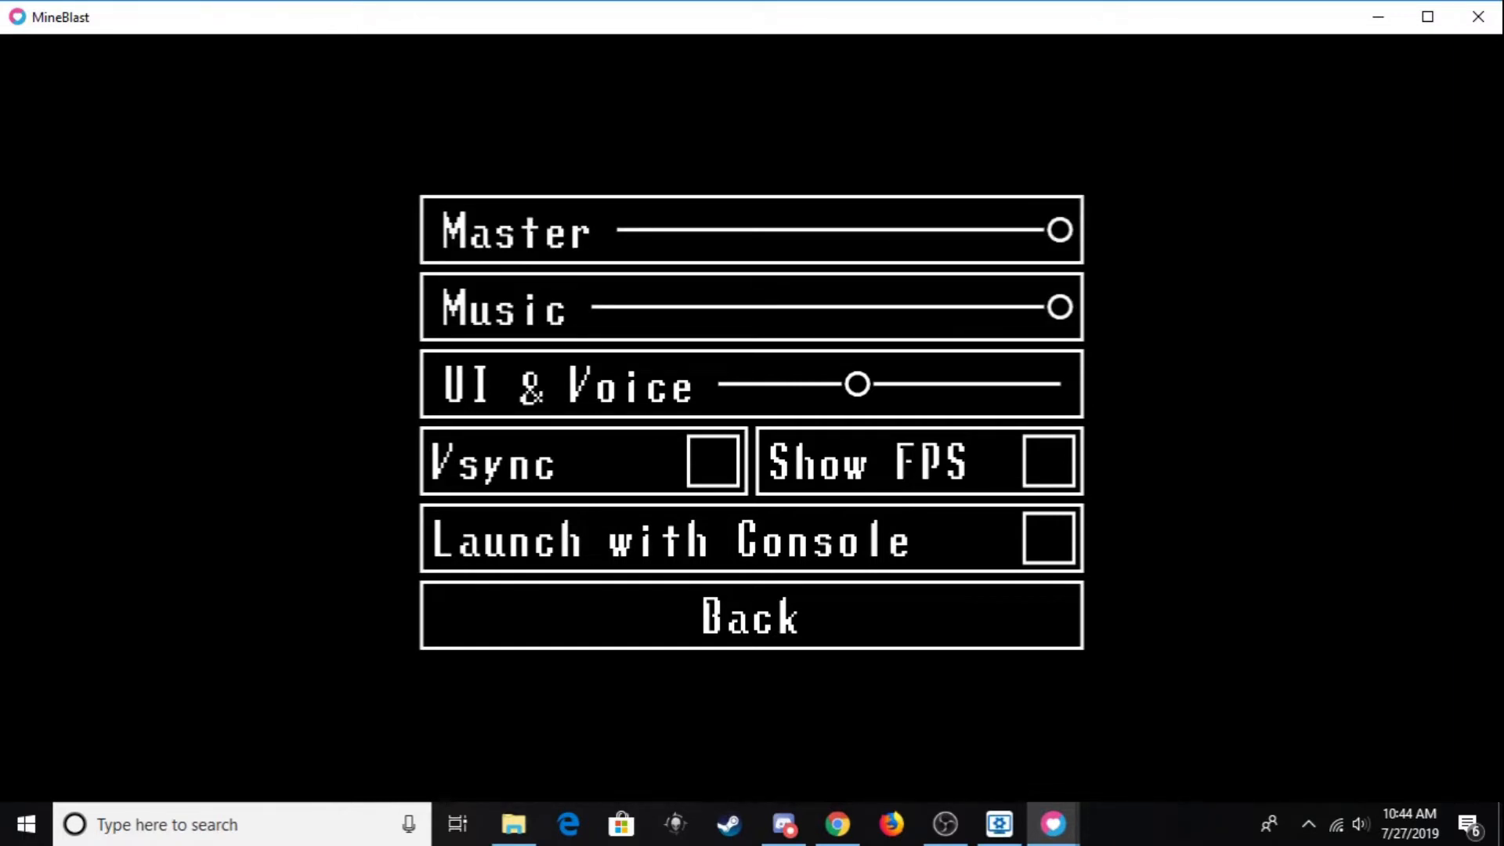
{"action": "left_click_drag", "start_coordinate": [1057, 305], "coordinate": [989, 306]}
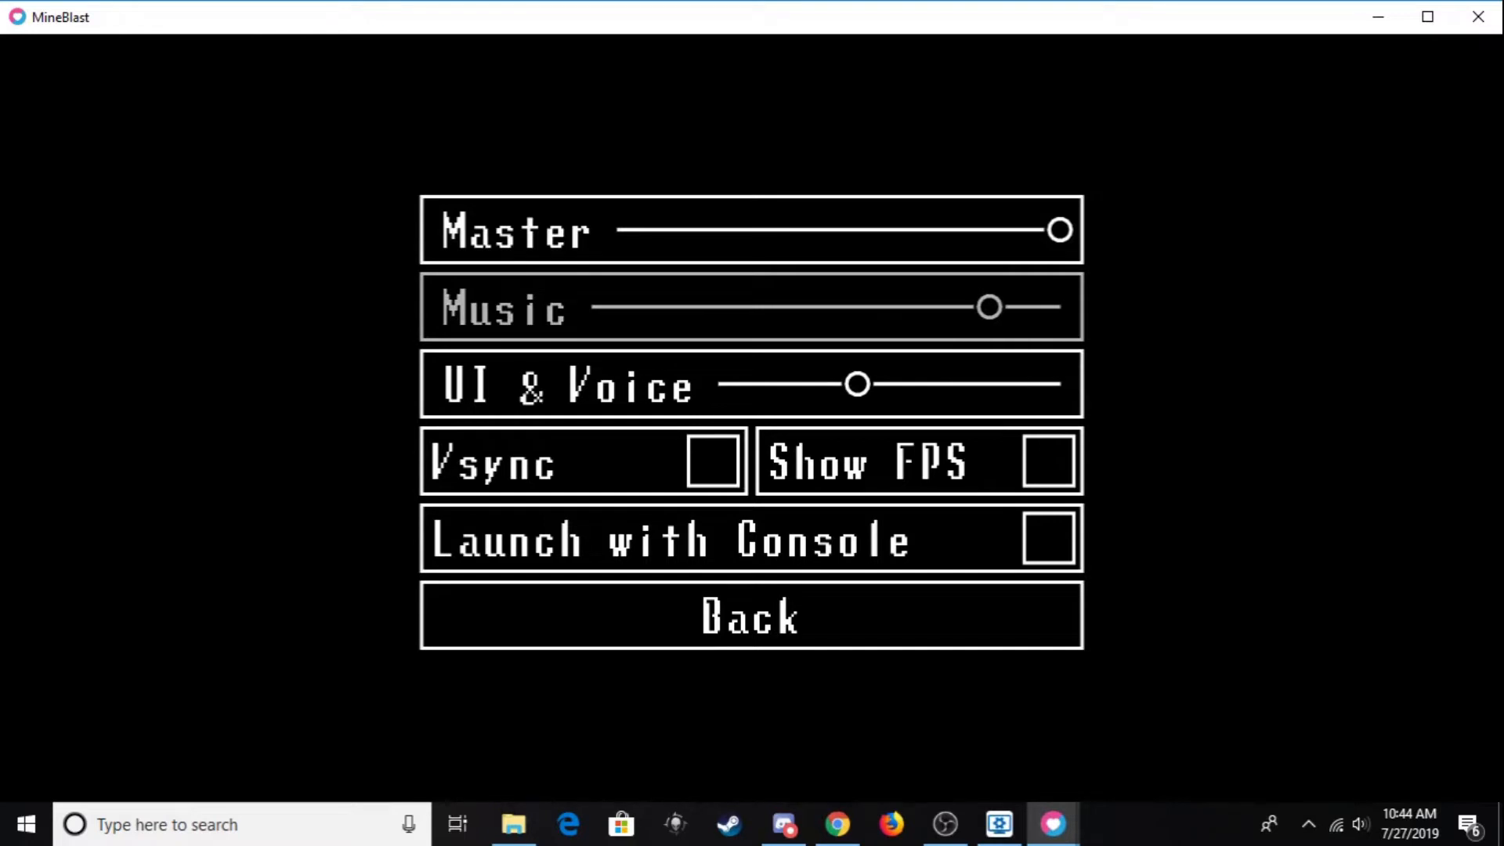
{"action": "left_click_drag", "start_coordinate": [988, 307], "coordinate": [1059, 307]}
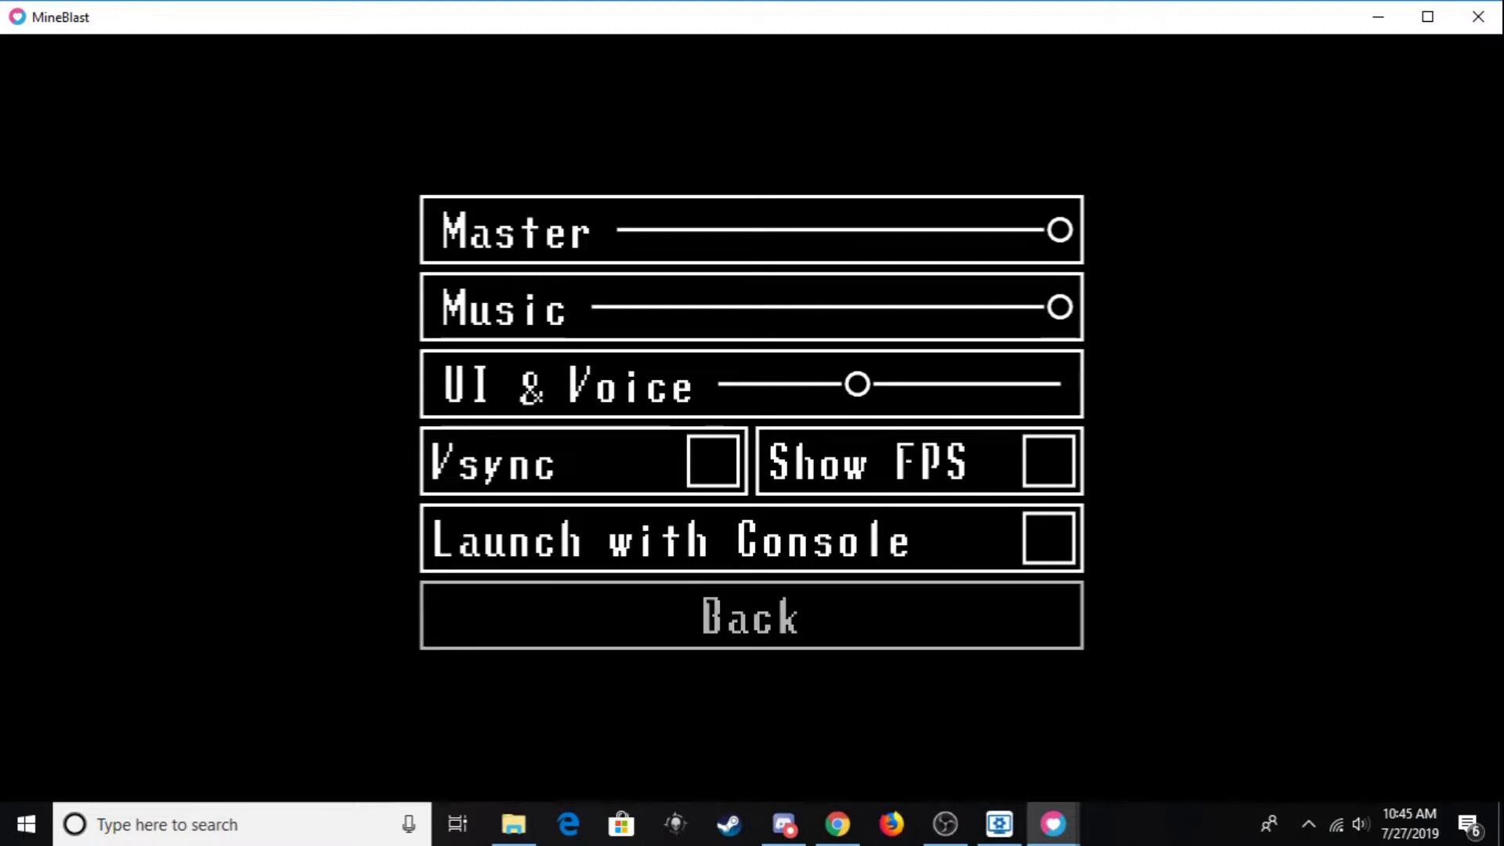
{"action": "mouse_move", "coordinate": [751, 616]}
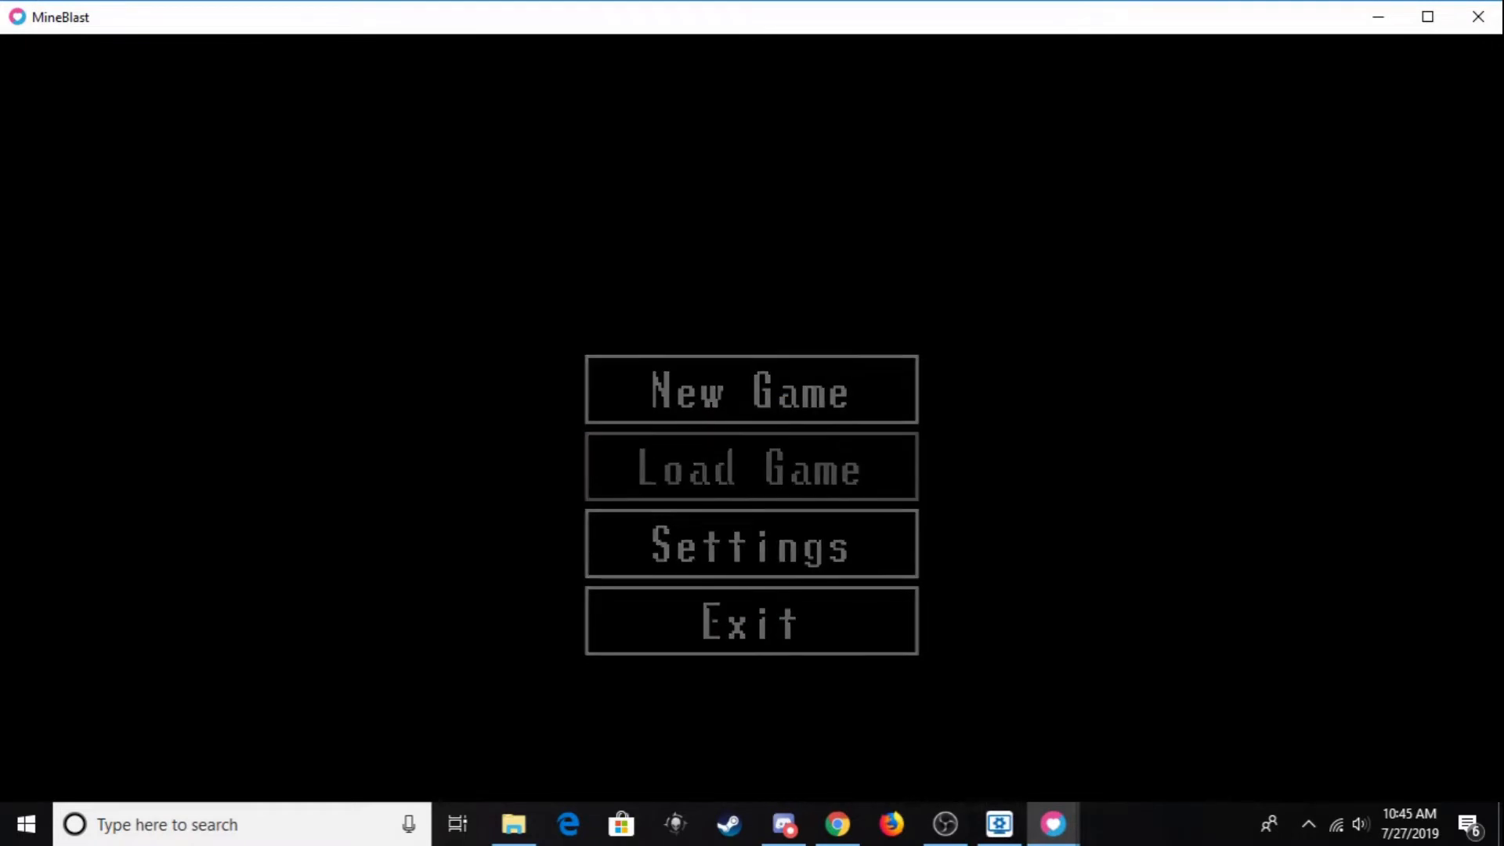
{"action": "left_click", "coordinate": [751, 468]}
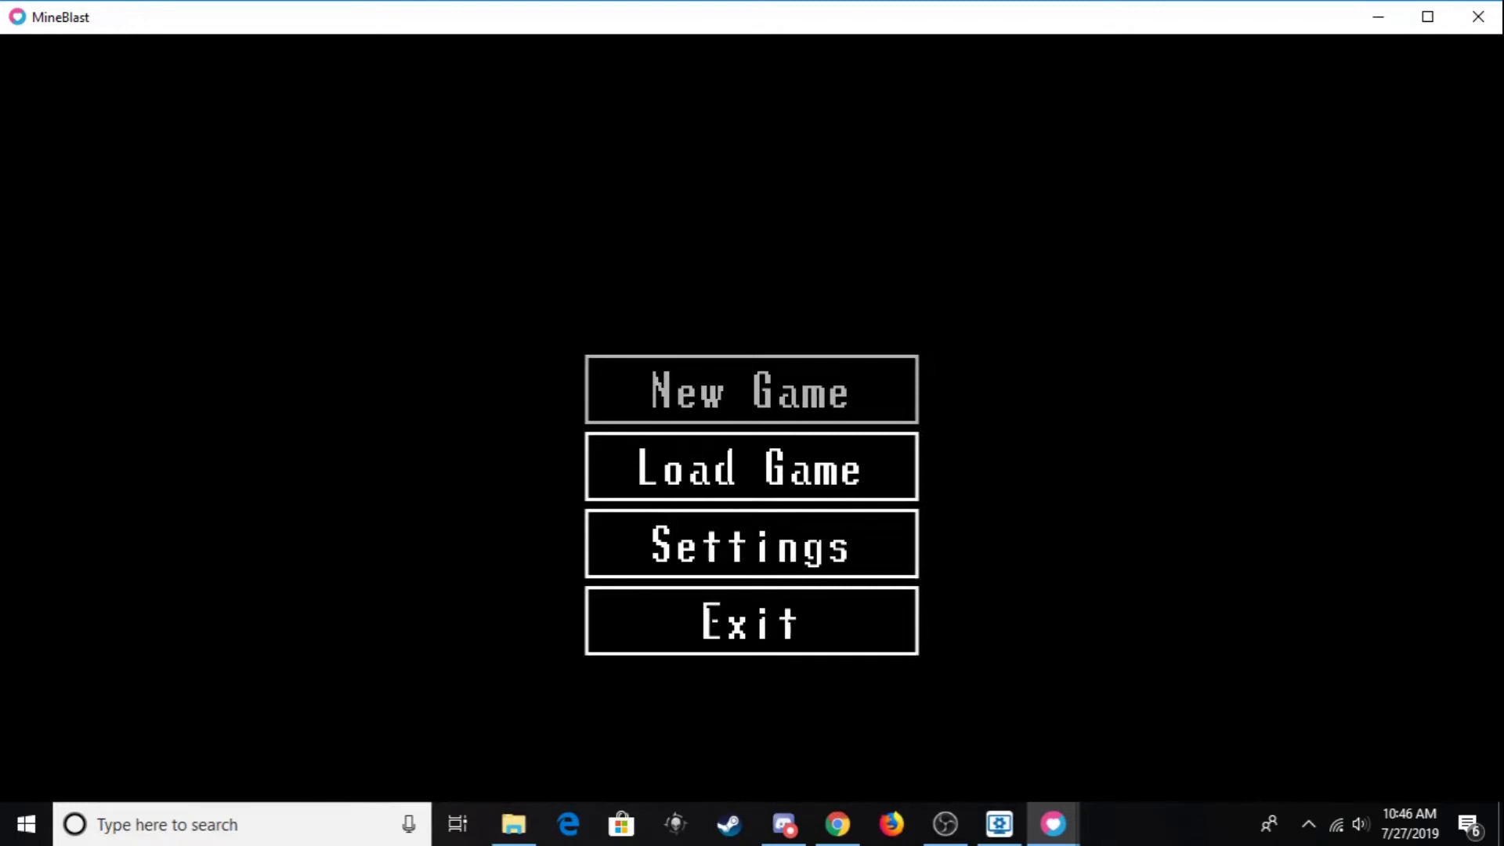
Step: Start a new game and walk the miner to the wooden platform by the elevator
{"action": "left_click", "coordinate": [751, 390]}
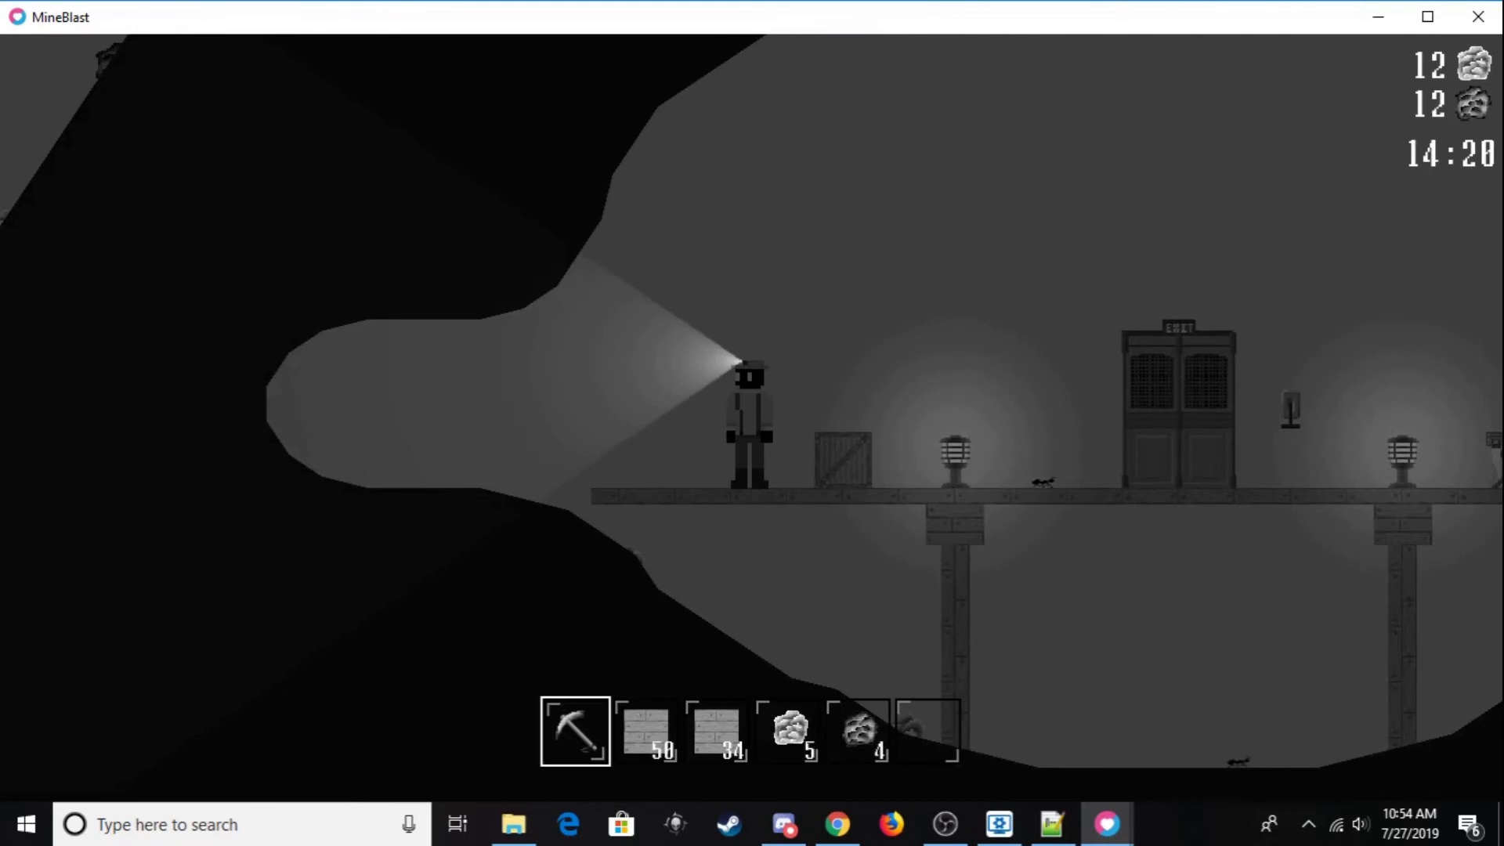
Step: Pause with Escape, return to the main menu with Tab, and quit via Exit
{"action": "key", "text": "Escape"}
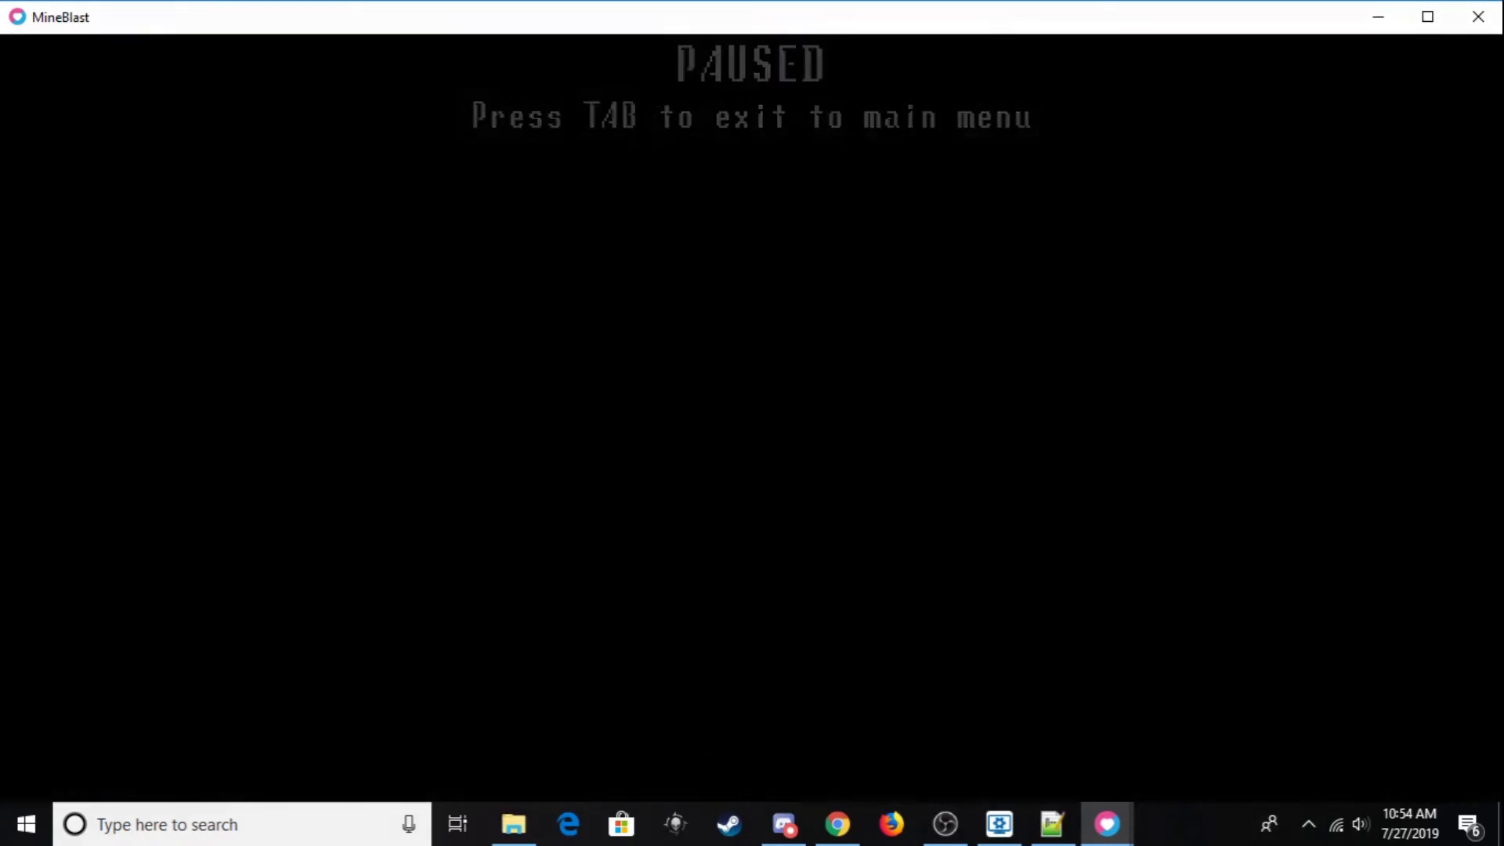
{"action": "key", "text": "tab"}
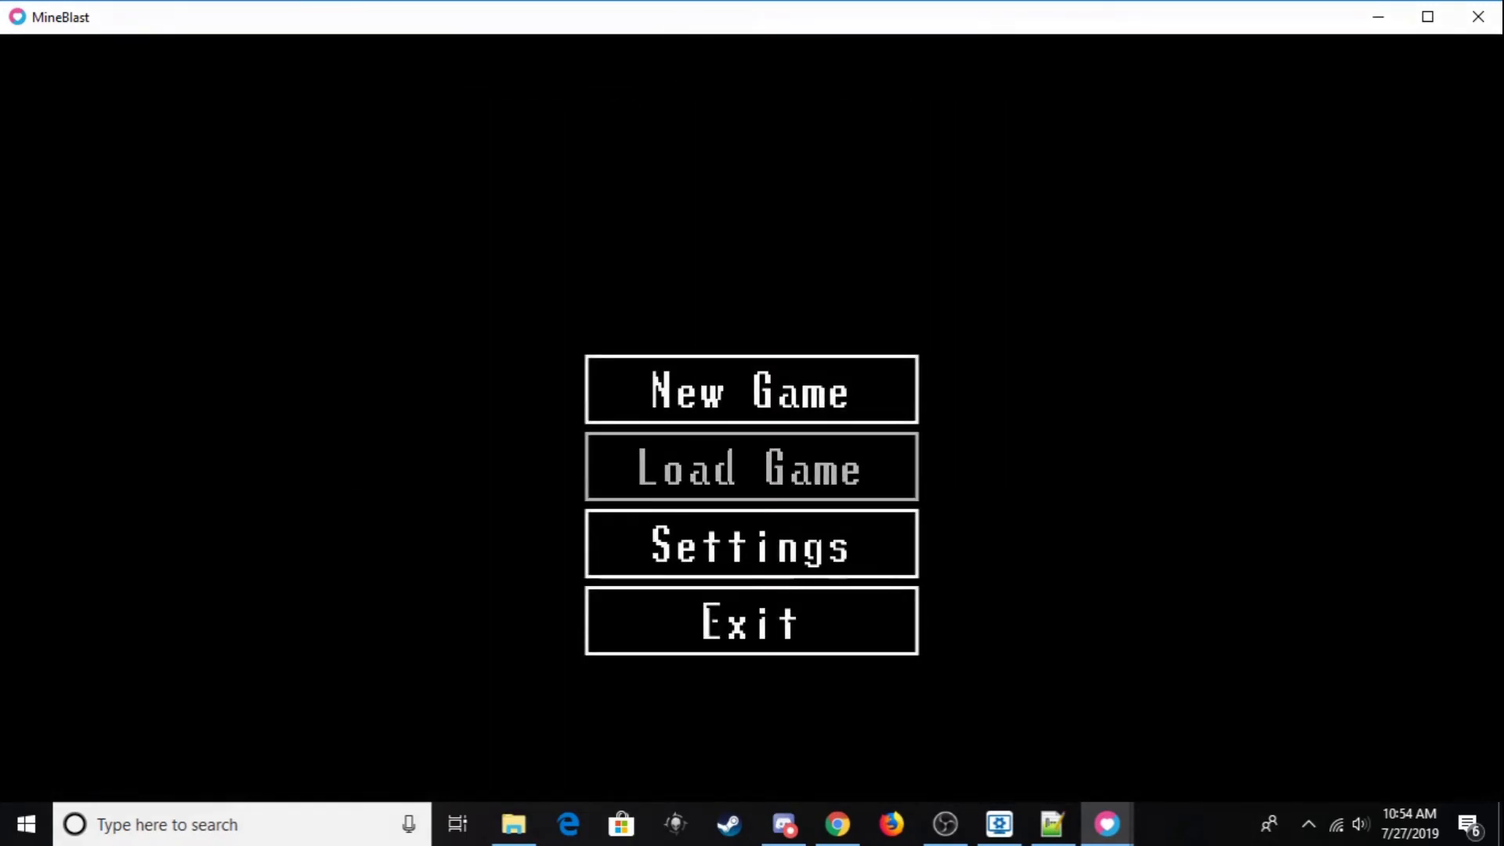
{"action": "left_click", "coordinate": [751, 467]}
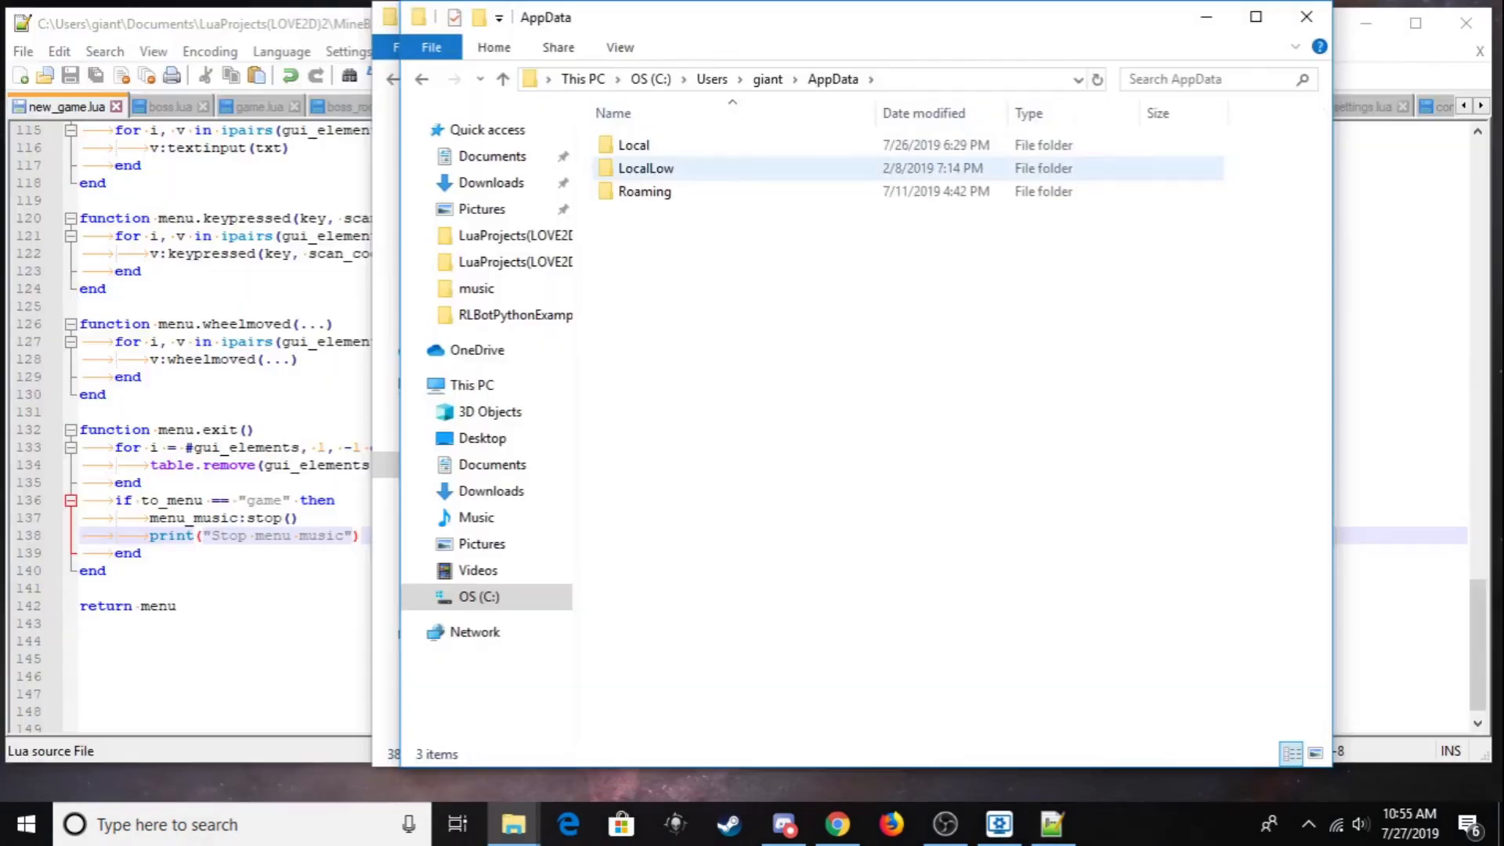
Step: Browse Roaming > LOVE > MineBlast > saves and enter one of the saved game folders
{"action": "double_click", "coordinate": [644, 191]}
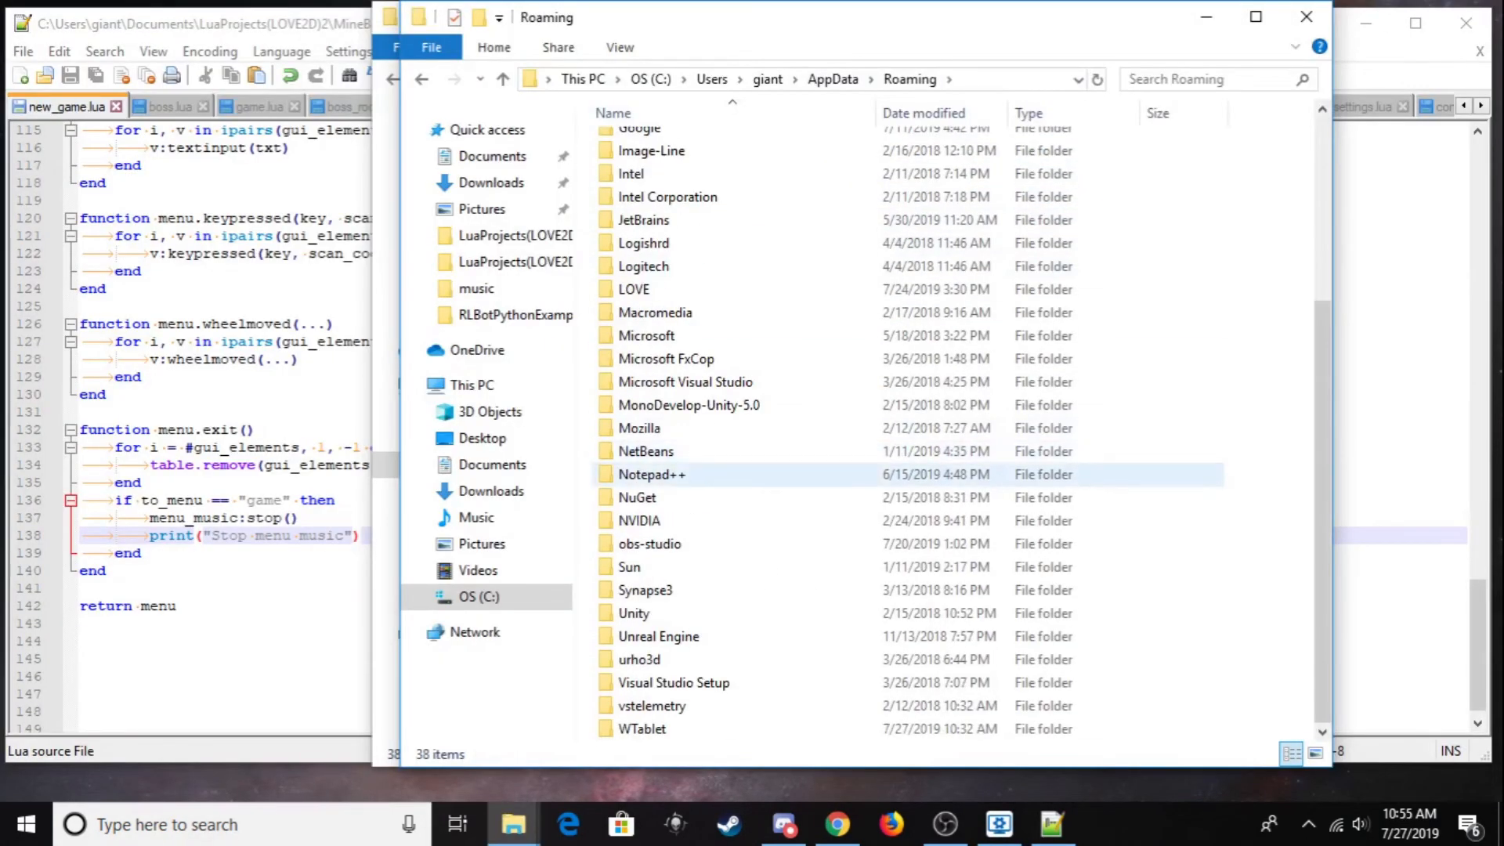
{"action": "double_click", "coordinate": [633, 288]}
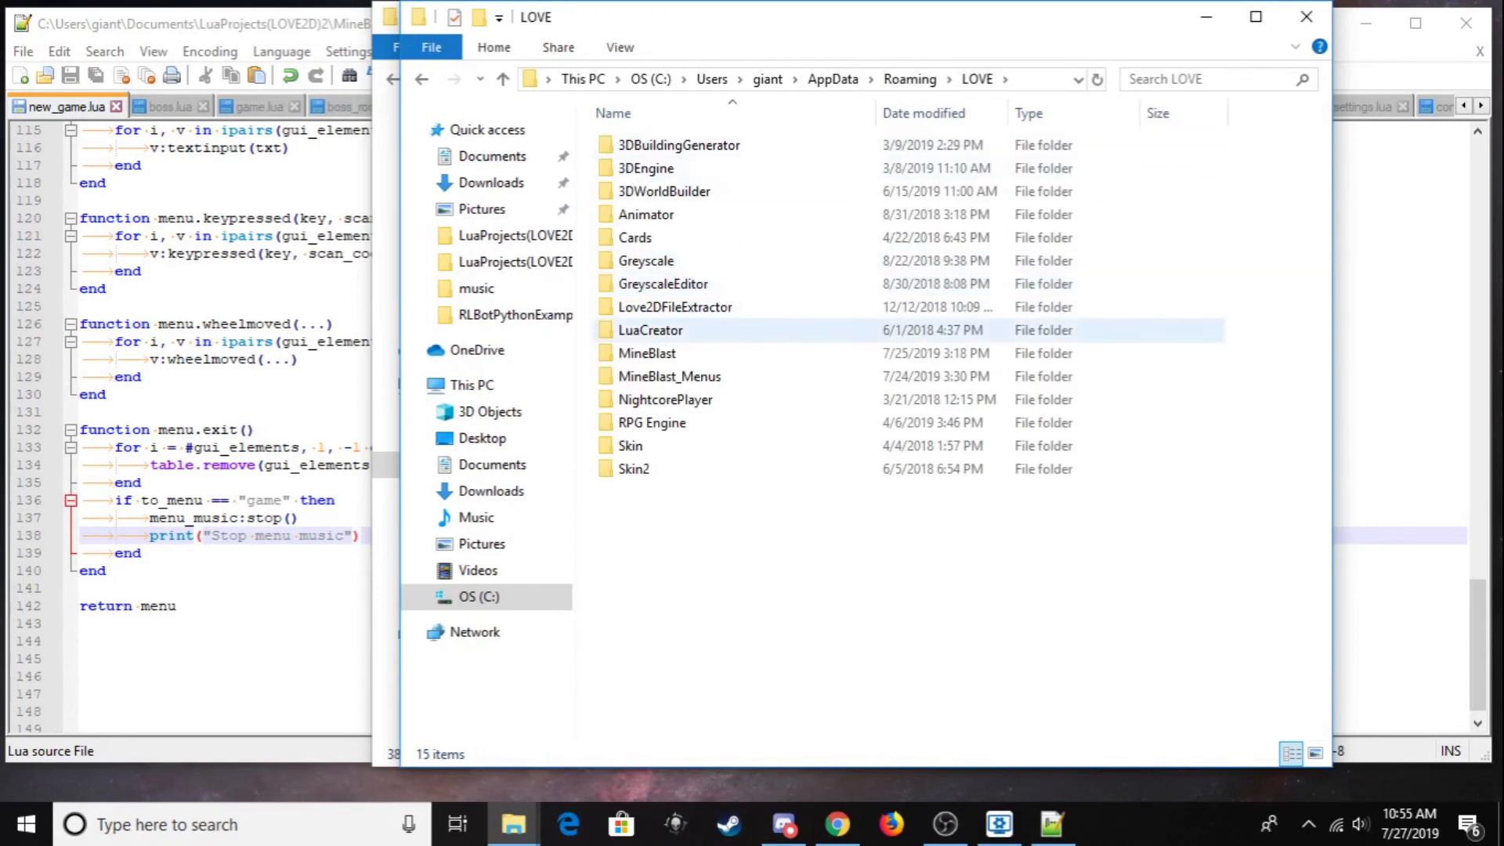
{"action": "double_click", "coordinate": [647, 353]}
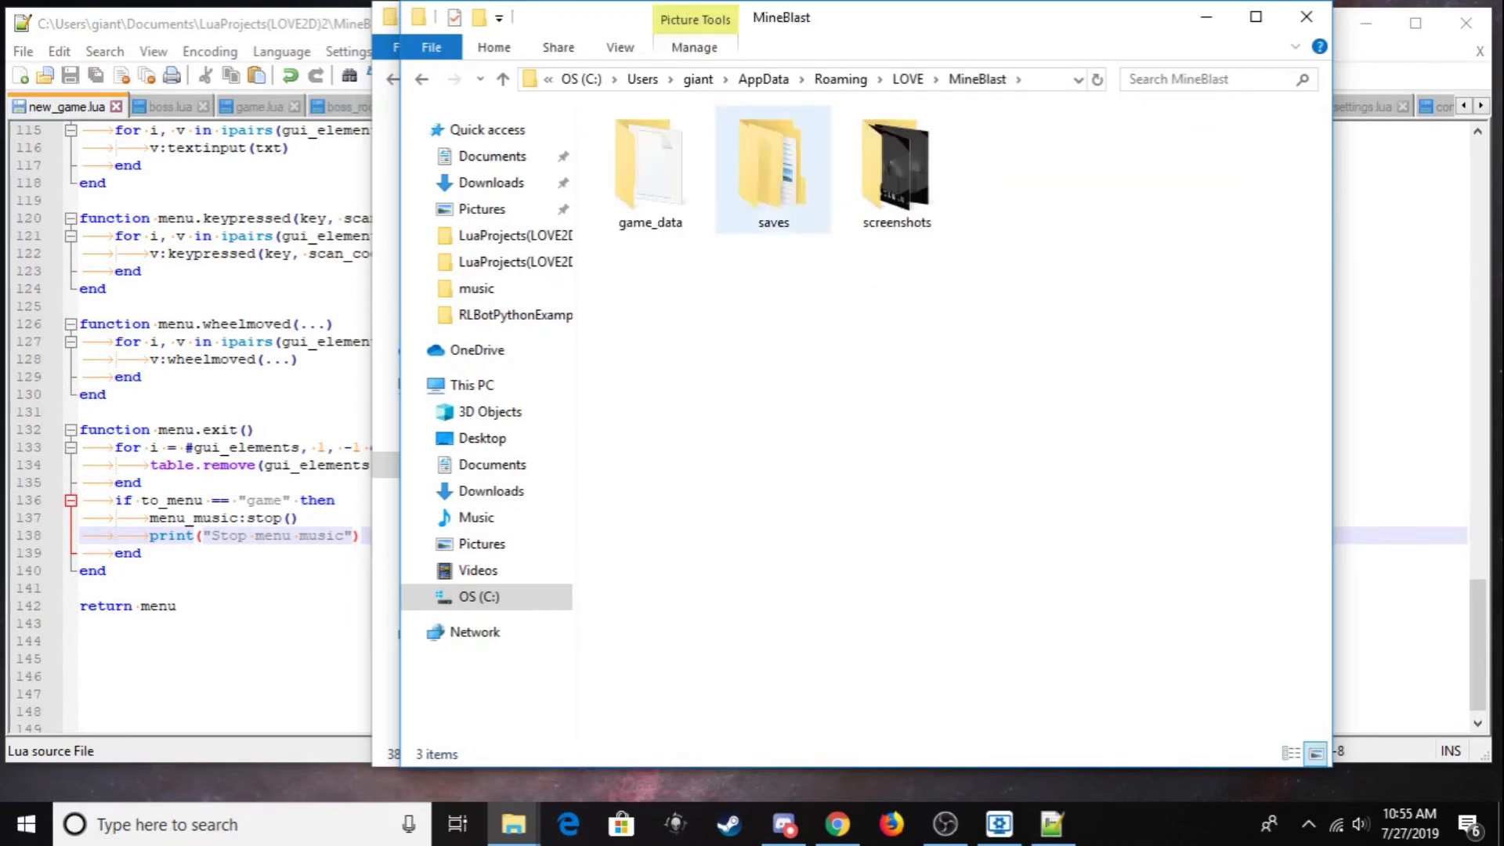
{"action": "left_click", "coordinate": [772, 168]}
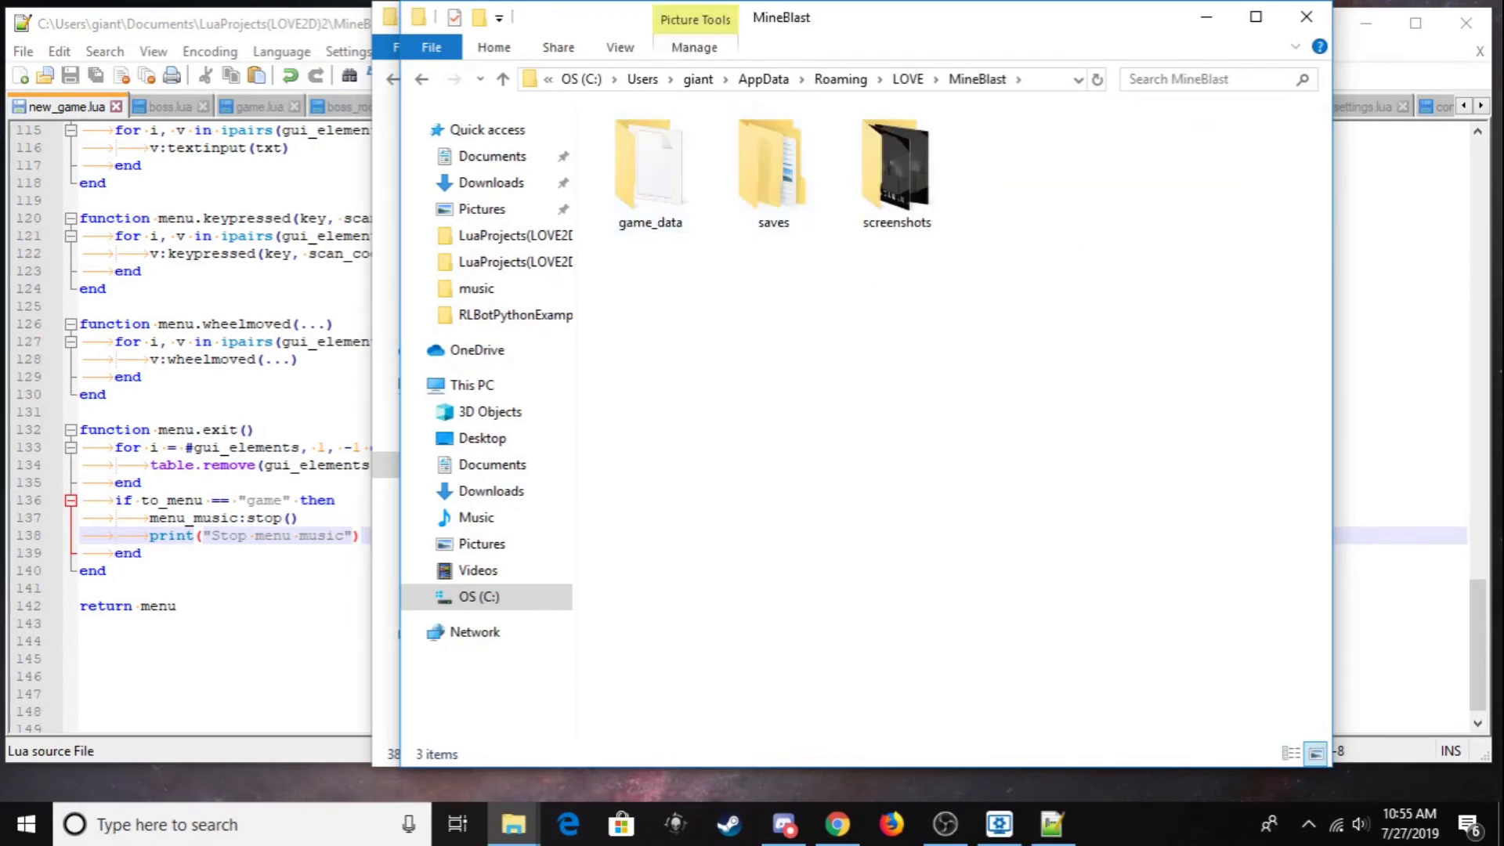
{"action": "double_click", "coordinate": [773, 163]}
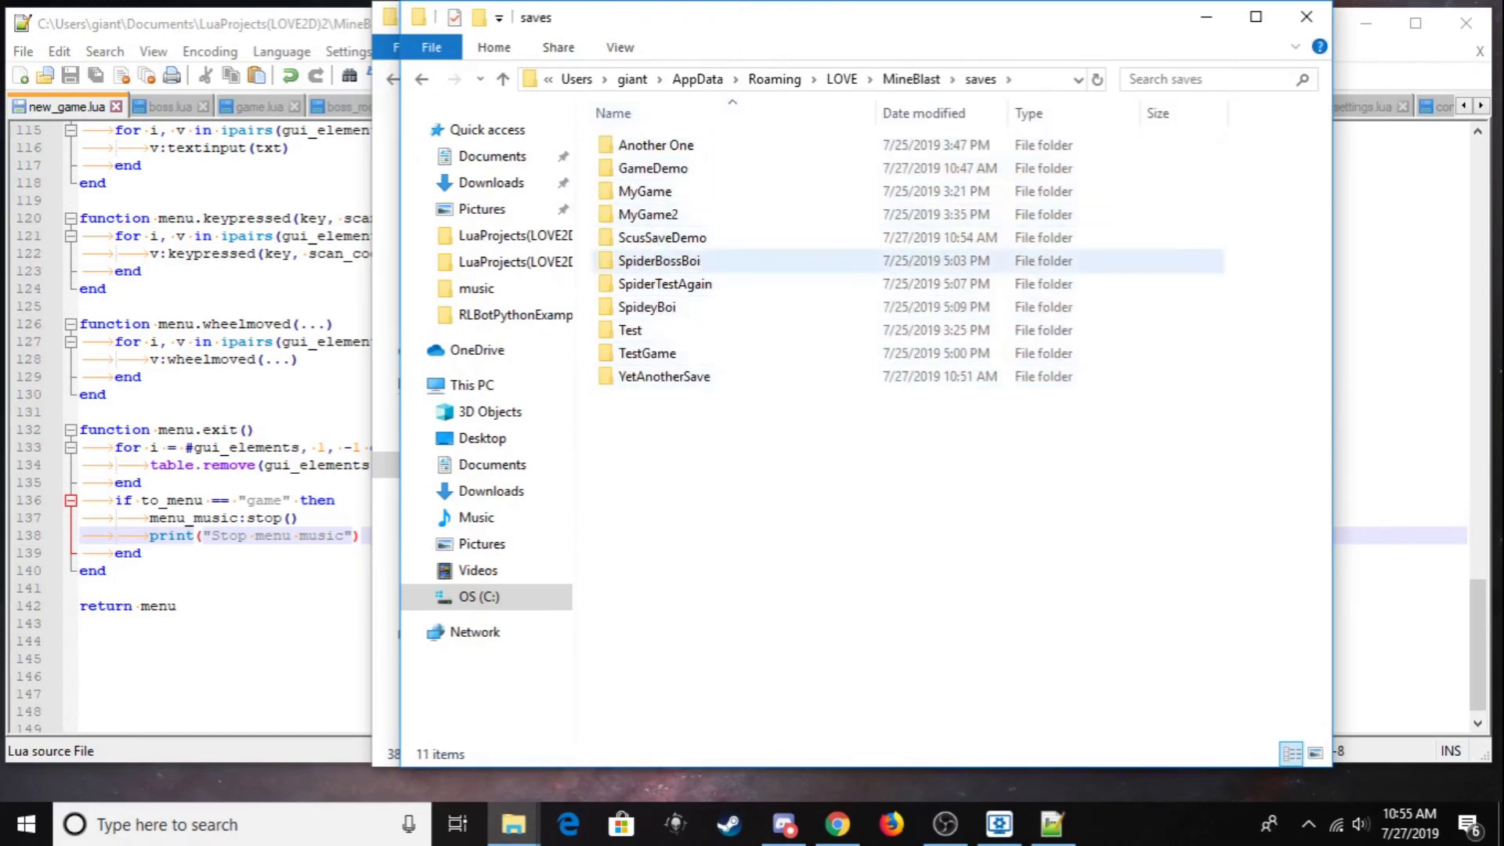
{"action": "double_click", "coordinate": [662, 237]}
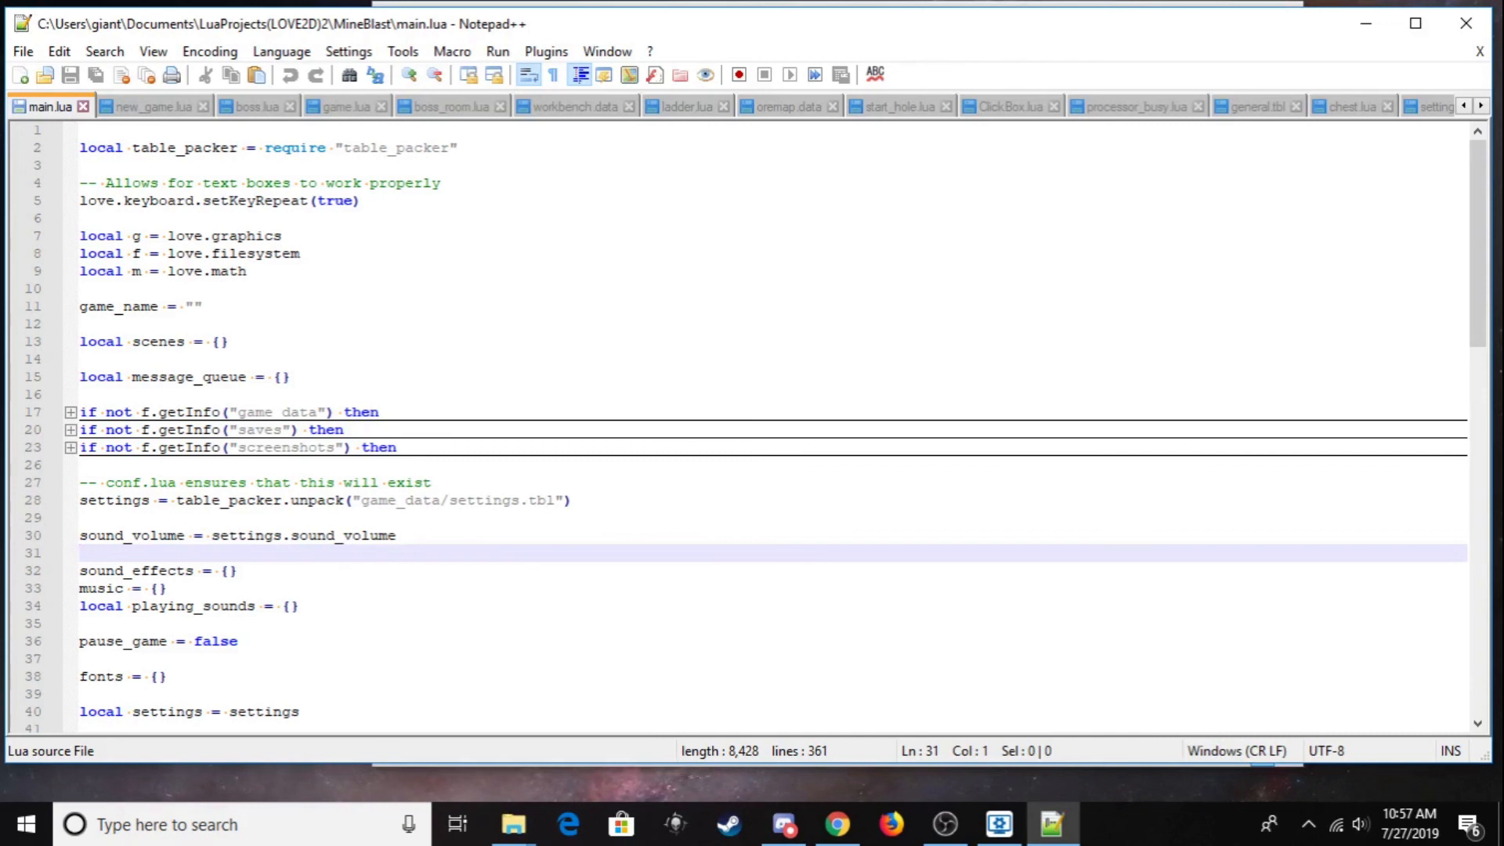
Step: Select lines 3–5 of main.lua holding the setKeyRepeat comment and call
{"action": "left_click", "coordinate": [86, 553]}
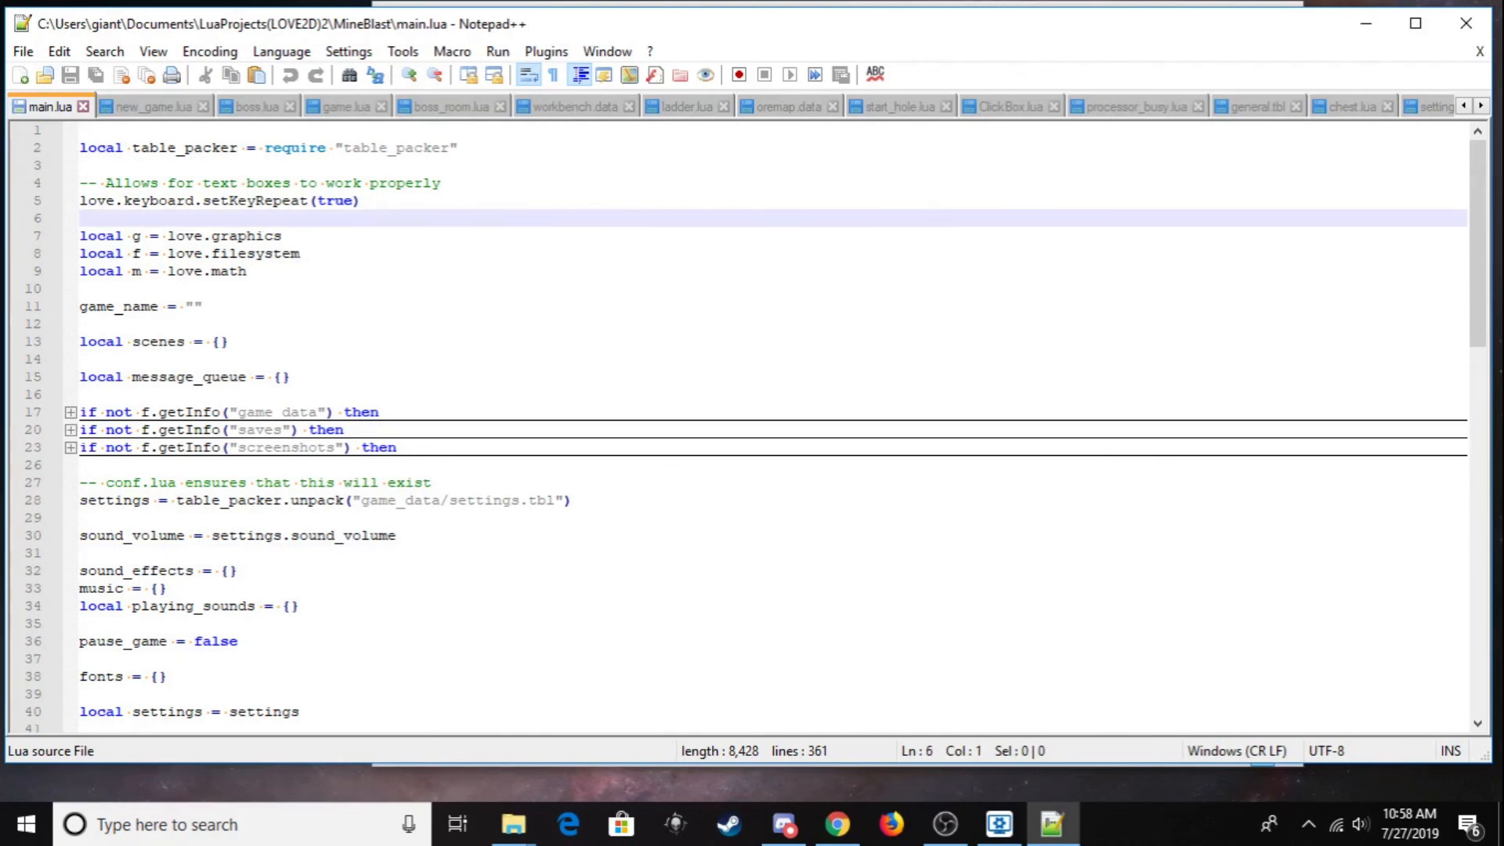
{"action": "left_click_drag", "start_coordinate": [80, 164], "coordinate": [365, 201]}
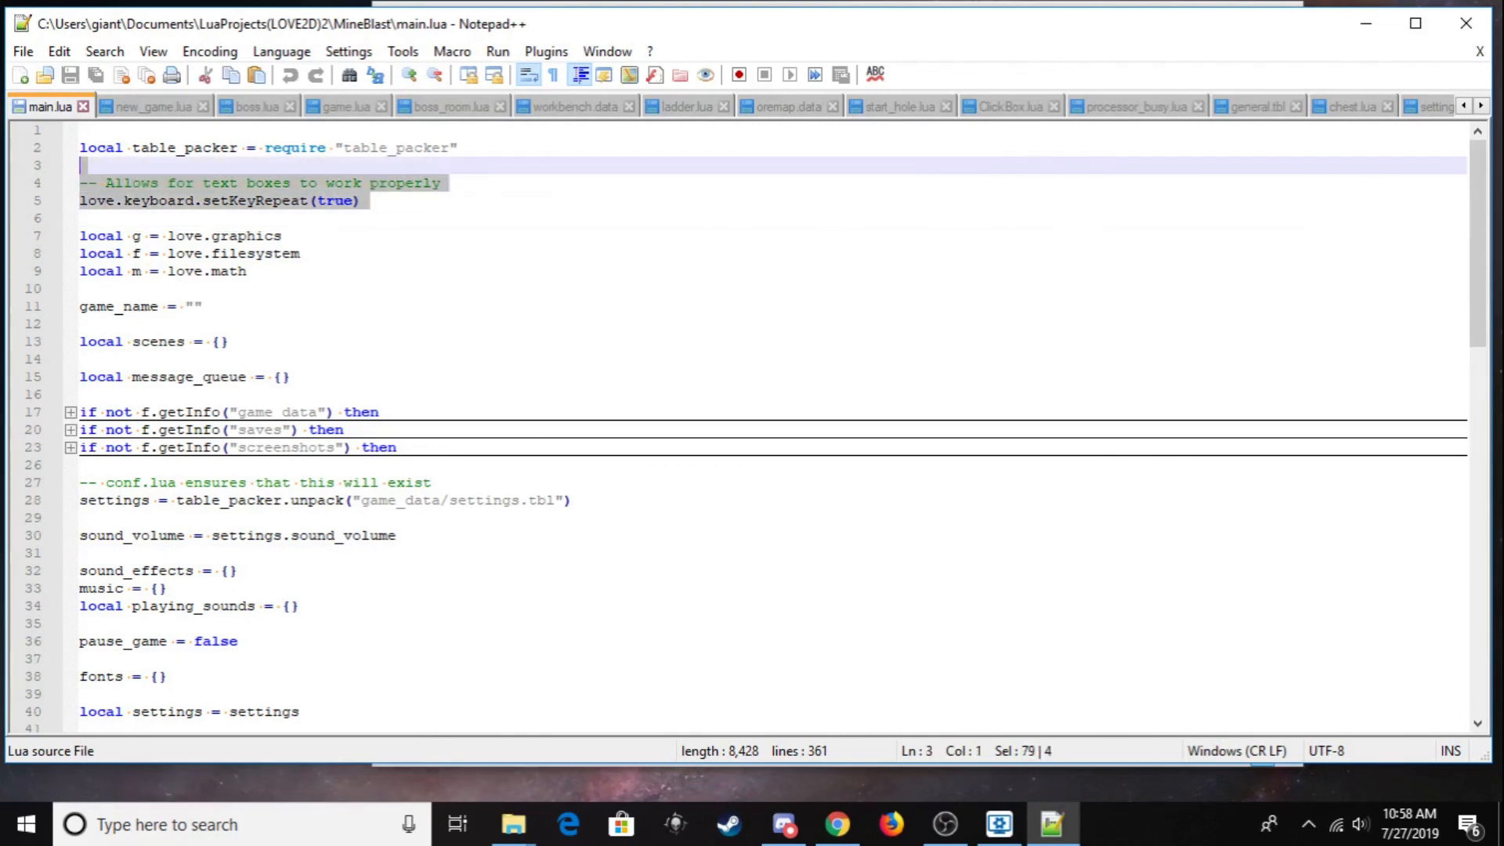